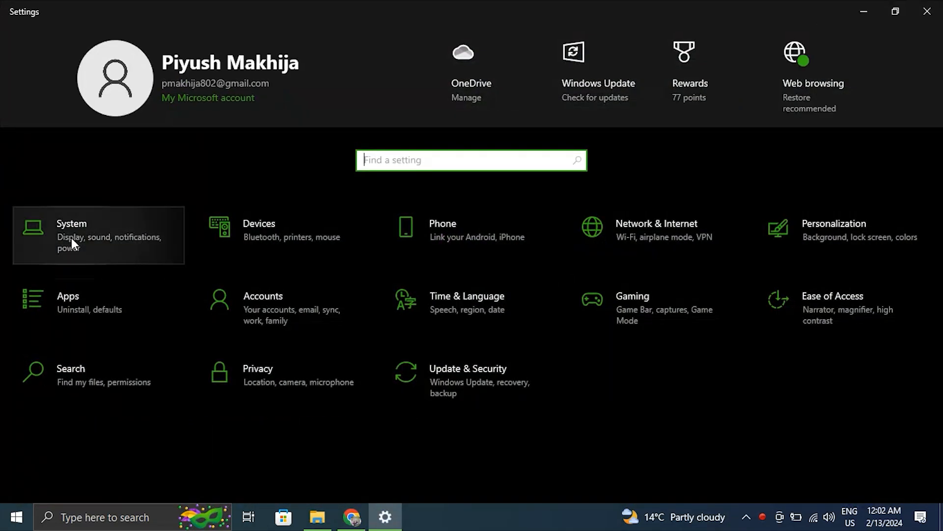
Reach the Troubleshoot settings page from System by searching 'TROUB'
left_click(72, 235)
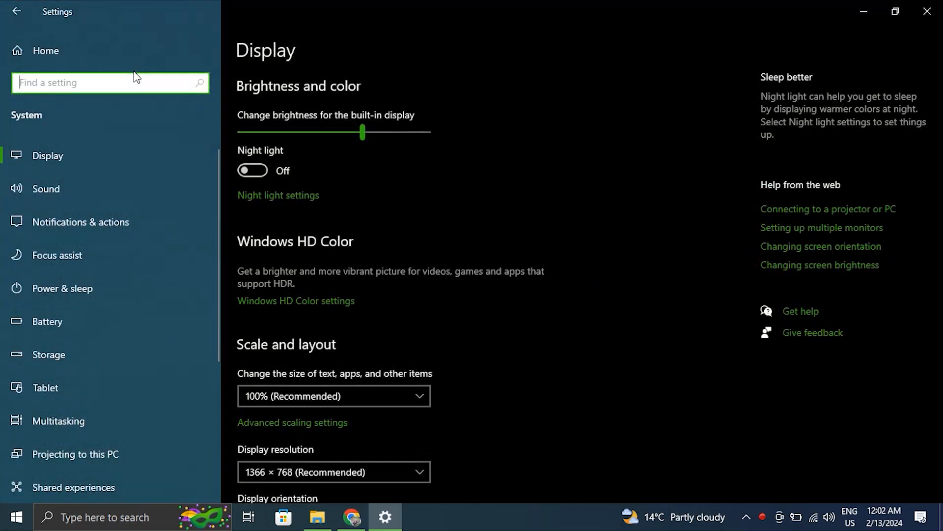
type("TROUB")
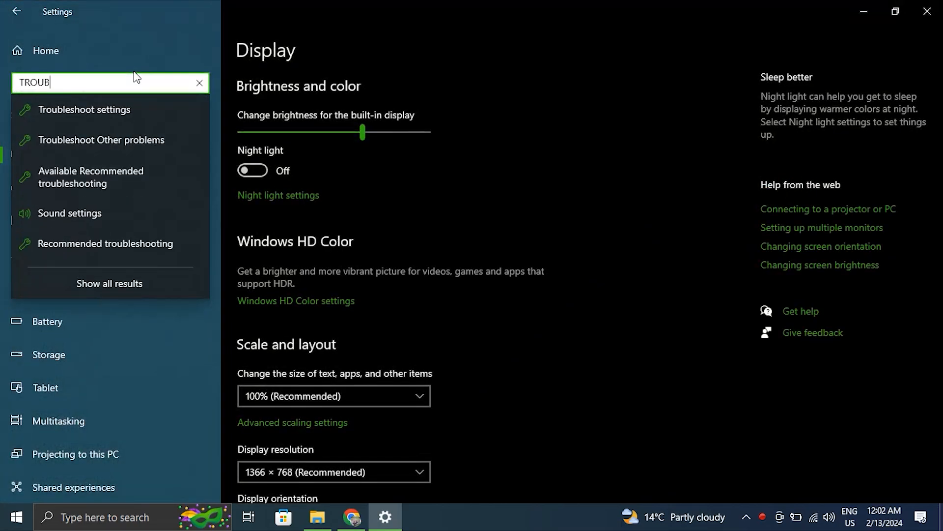
left_click(87, 109)
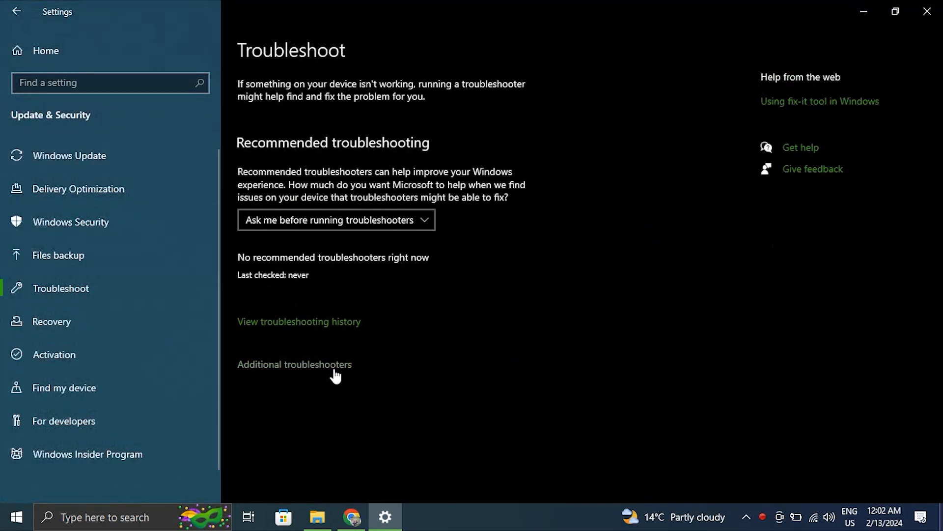
Run the Power troubleshooter from the Additional troubleshooters list
left_click(294, 363)
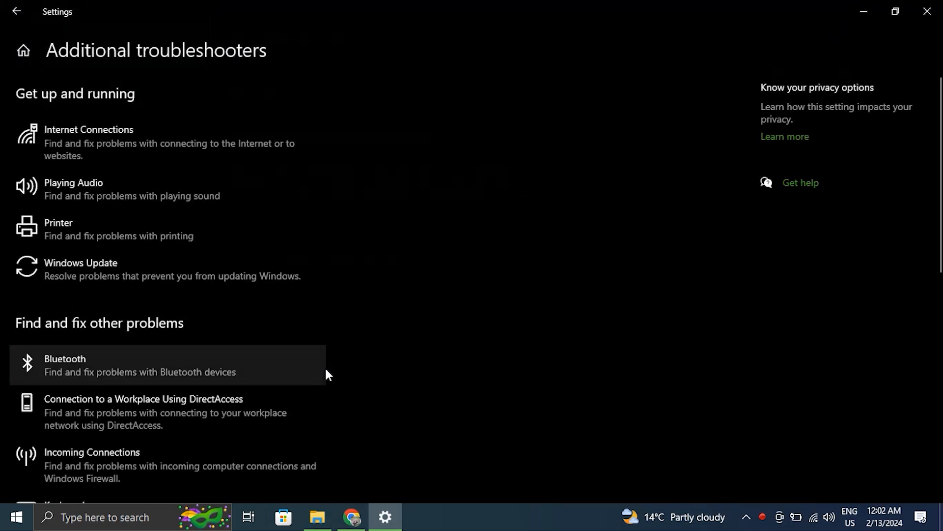
scroll("down", 3)
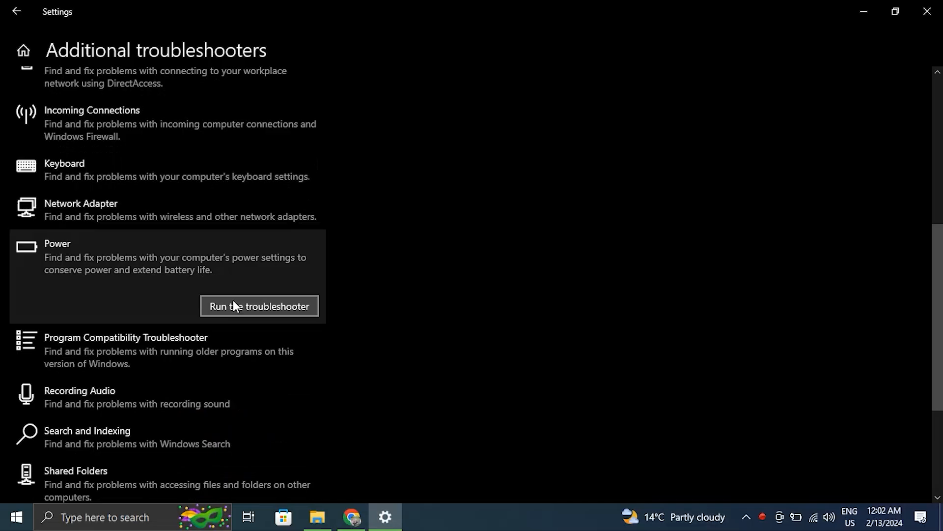
left_click(927, 10)
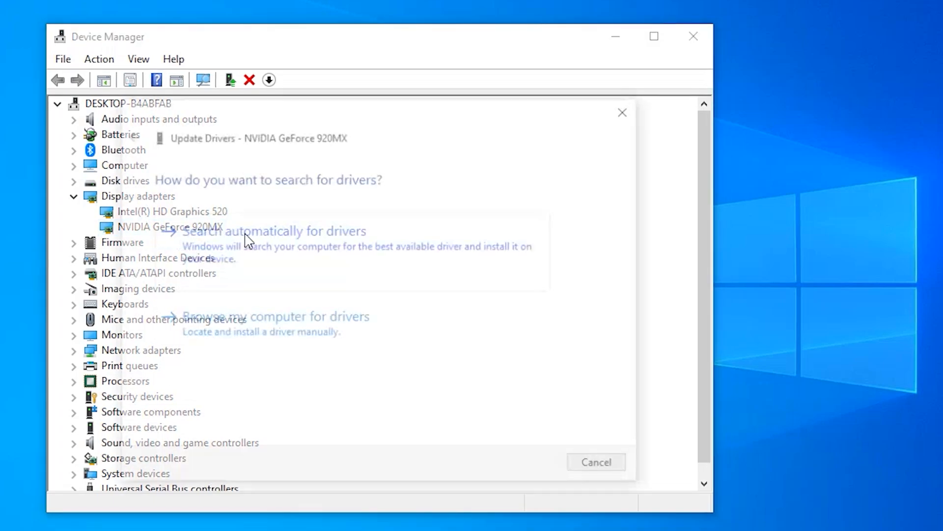
Search automatically for a newer GeForce 920MX driver and close the already-up-to-date result
left_click(267, 231)
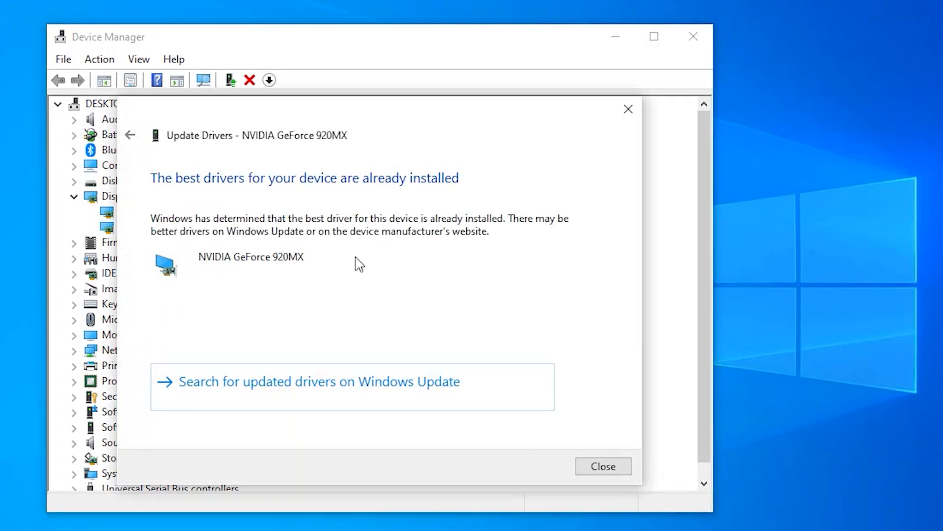
left_click(602, 466)
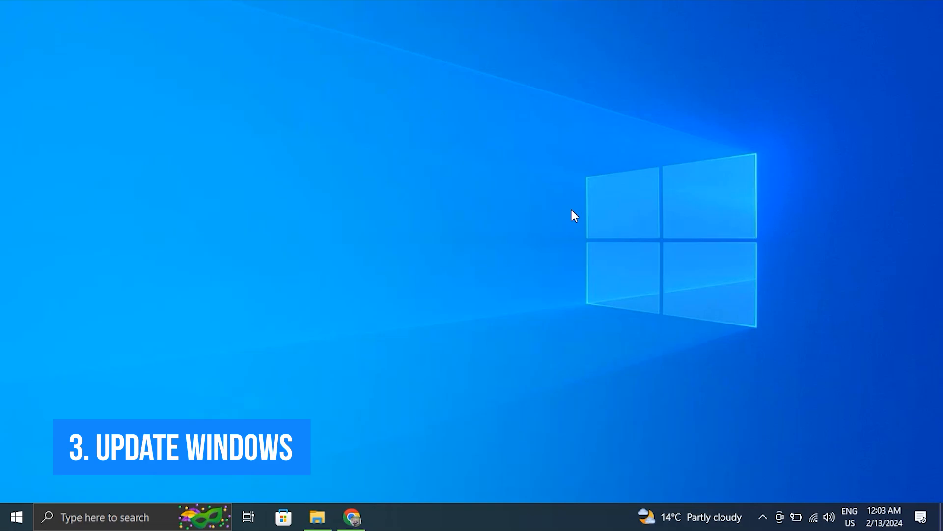
left_click(385, 516)
type("COMM")
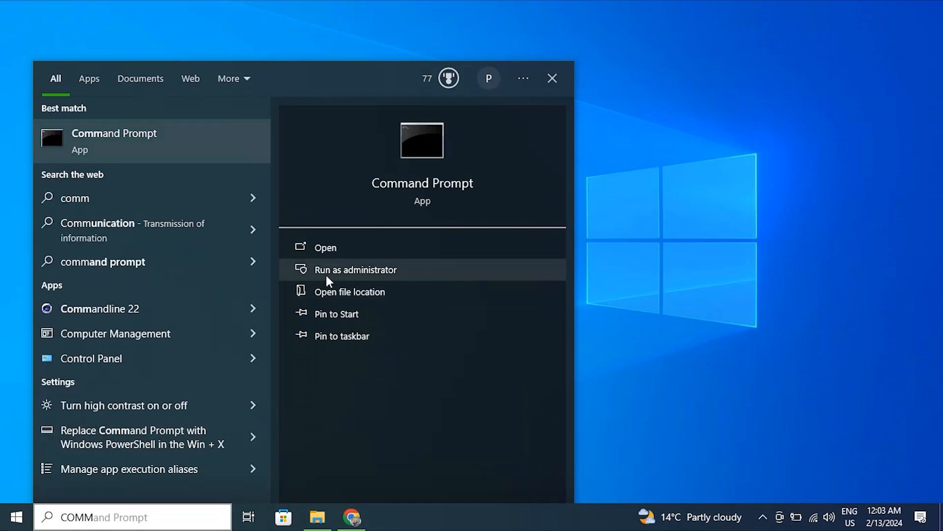
Enter powercfg -restoredefaultschemes in an administrator Command Prompt
left_click(355, 269)
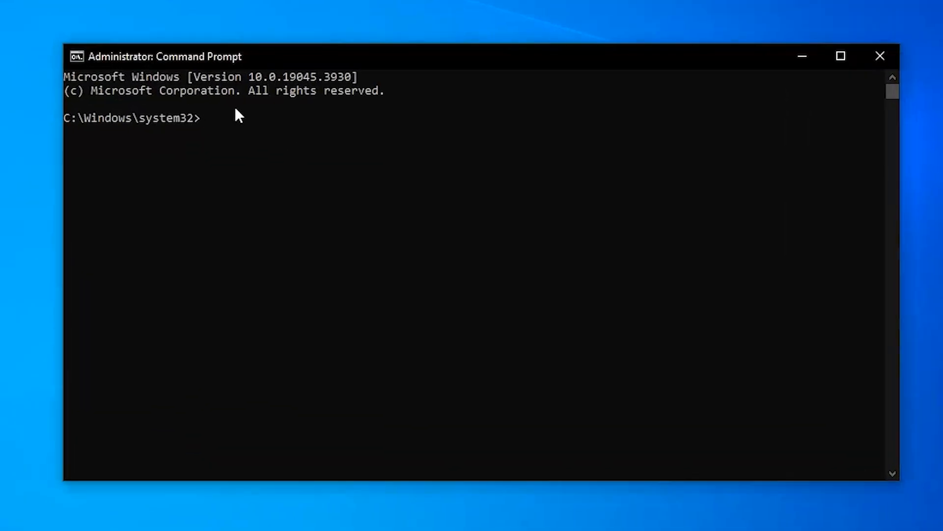
type("powercfg -restoredefaultschemes")
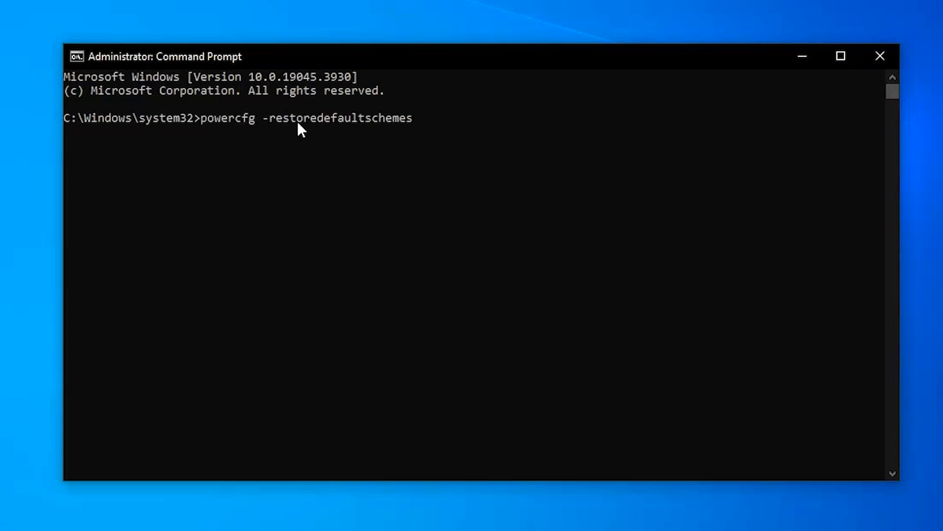
left_click(879, 56)
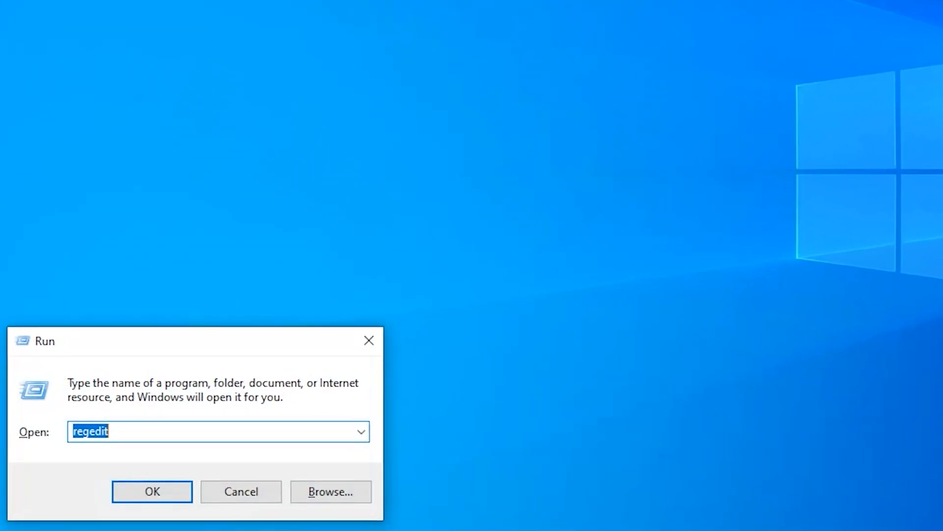
Launch the Registry Editor via regedit in the Run dialog
type("RE")
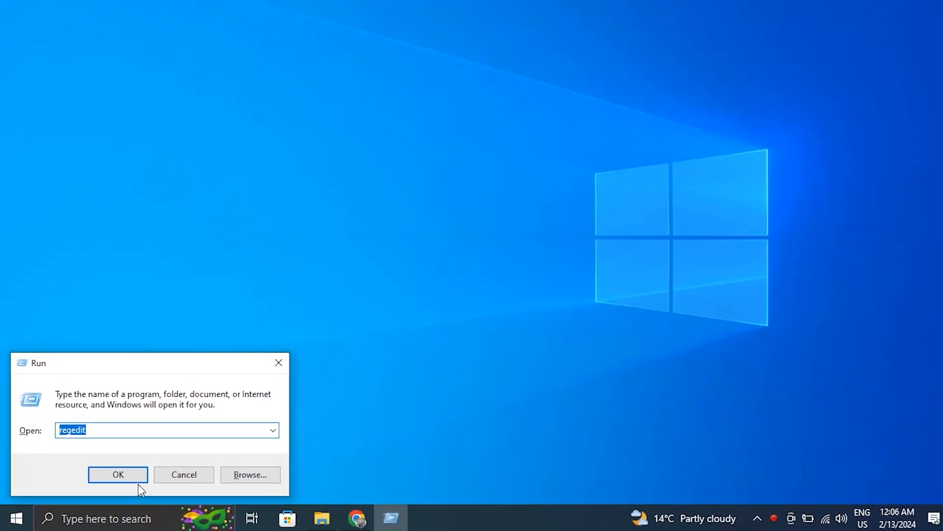
left_click(118, 474)
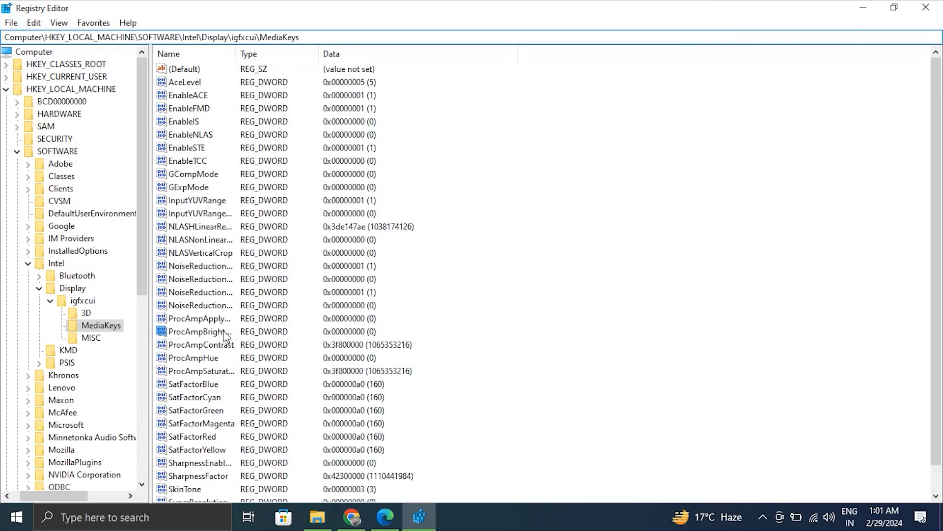
Open the ProcAmpBrightness value under igfxcui\MediaKeys to confirm its data is 0
left_click(199, 331)
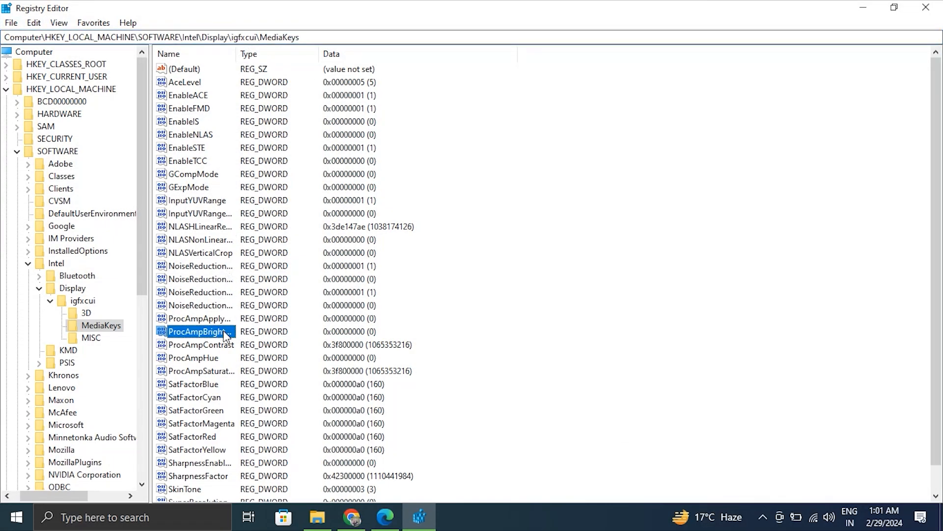
double_click(197, 331)
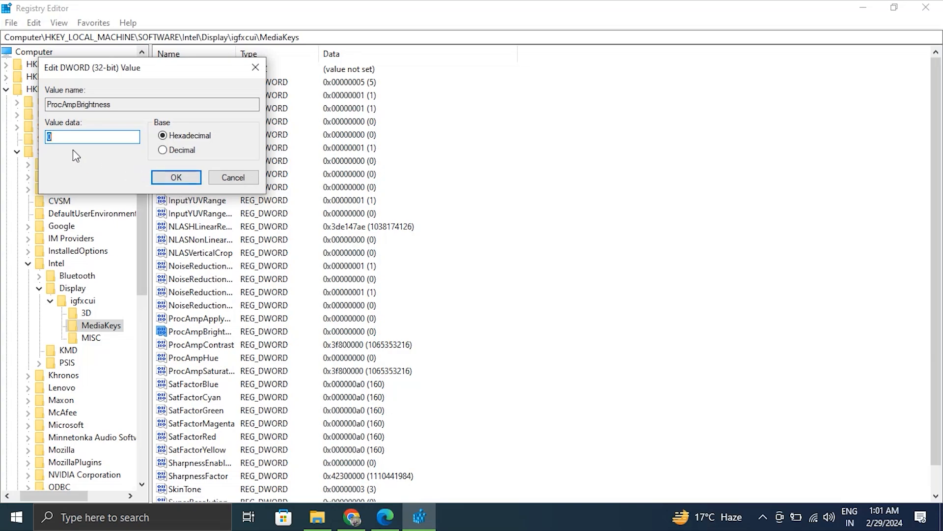
mouse_move(43, 145)
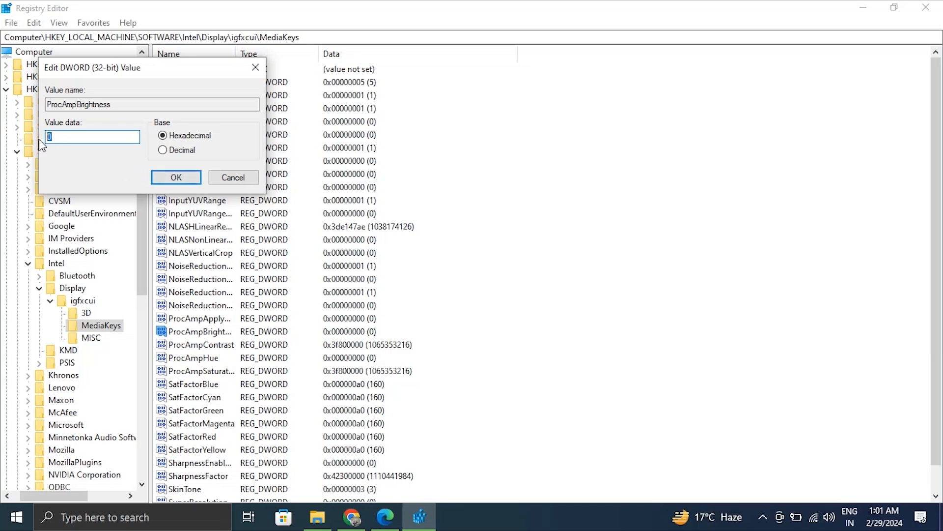